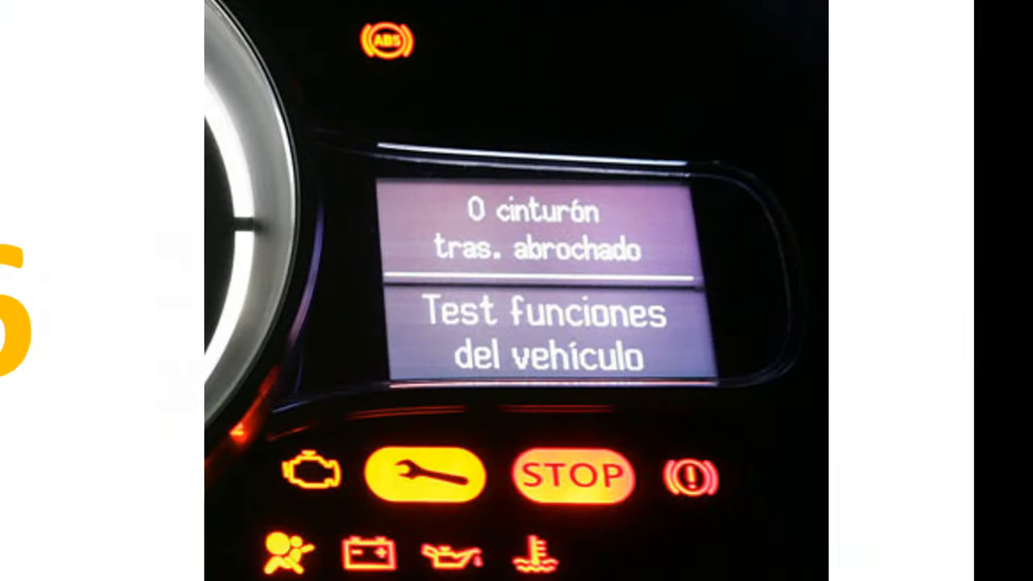
Navigate from the DTC brand logos to the Jeep DTC code list (B0001:11, B1381) and browse it.
click(516, 290)
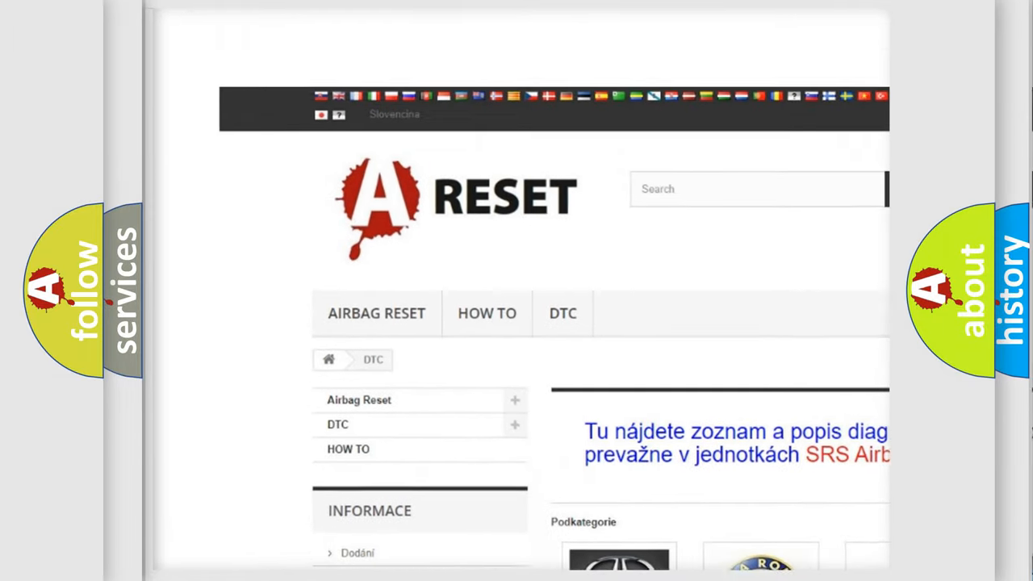
scroll(down, 3)
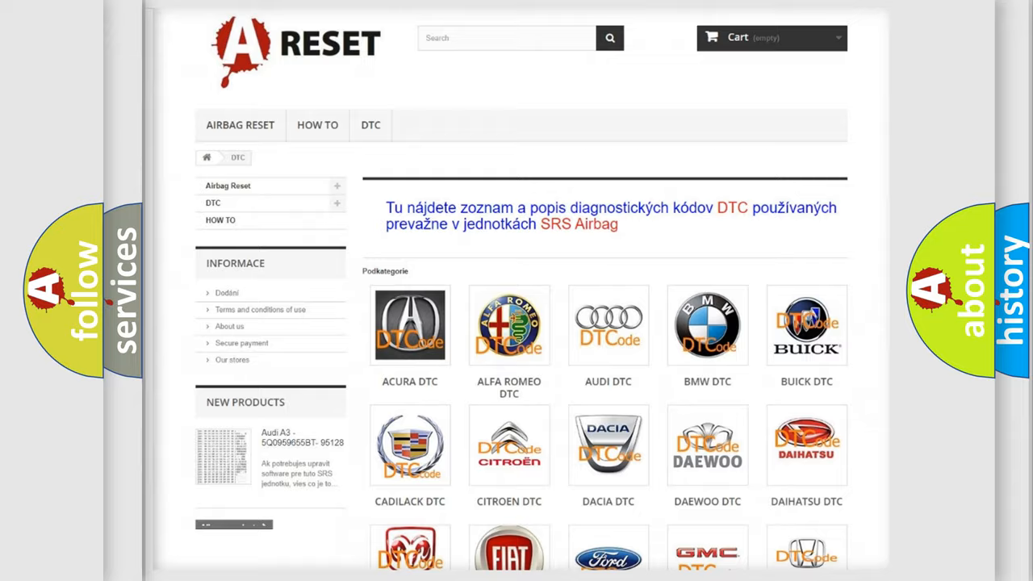
scroll(down, 3)
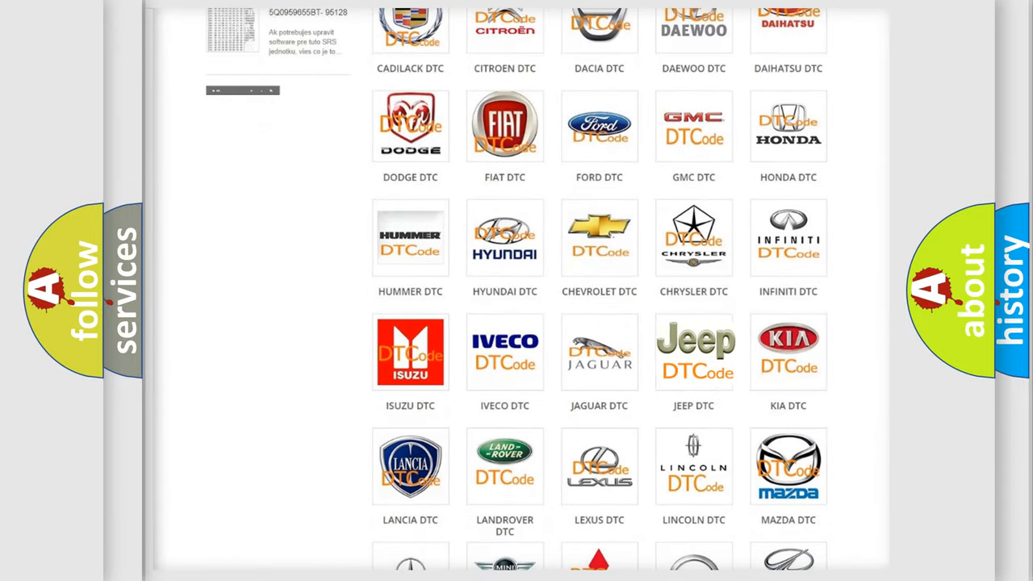
click(694, 352)
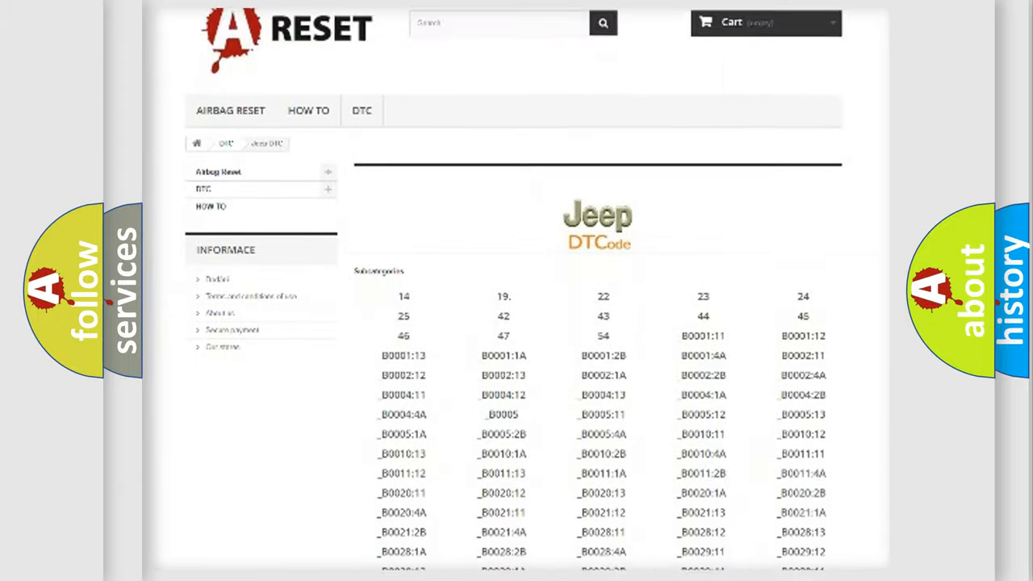
scroll(down, 3)
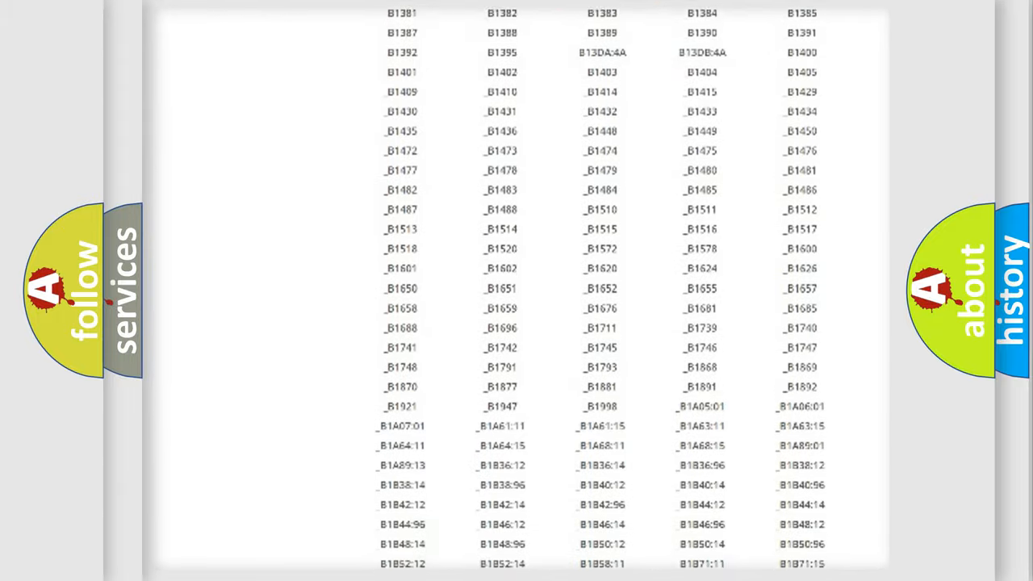